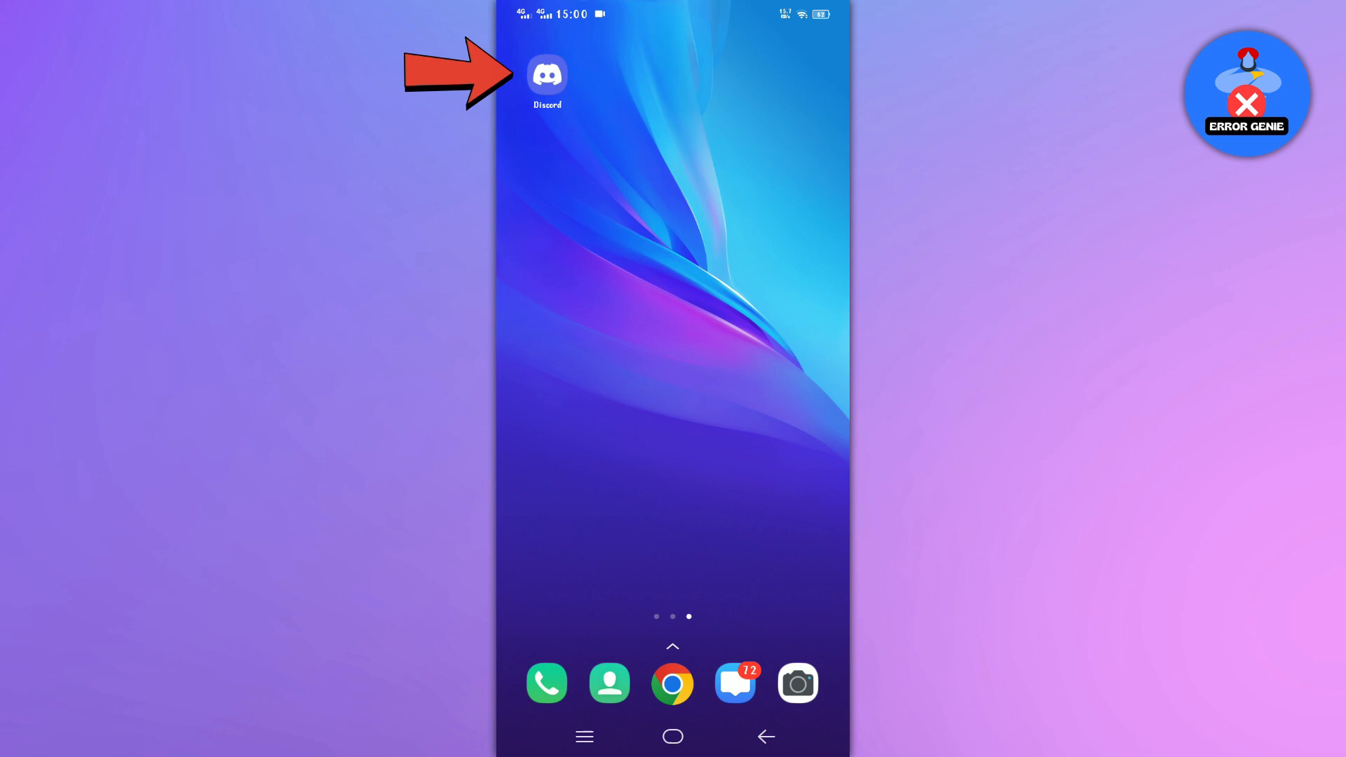
Launch Discord and show the direct messages list with the existing contact conversation
{"action": "left_click", "coordinate": [547, 74]}
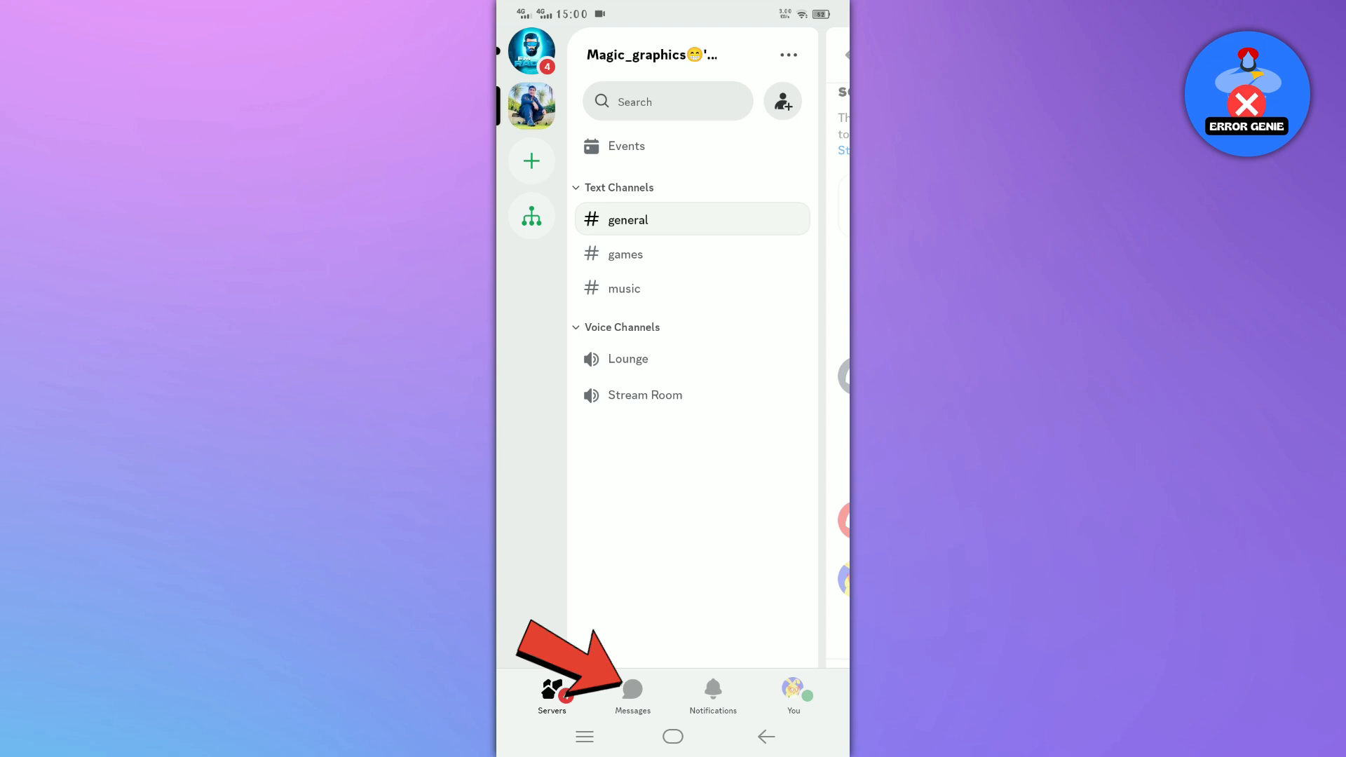
{"action": "left_click", "coordinate": [633, 692]}
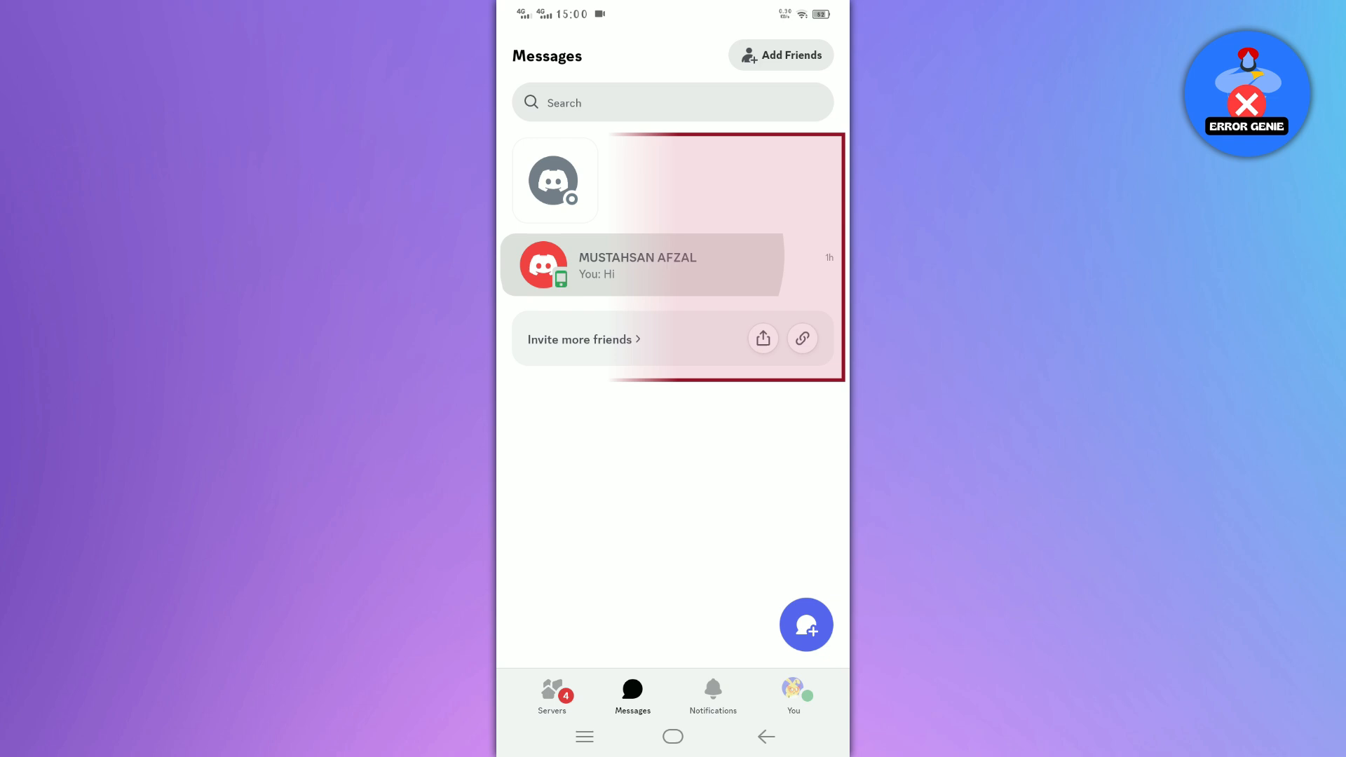
{"action": "left_click", "coordinate": [635, 266]}
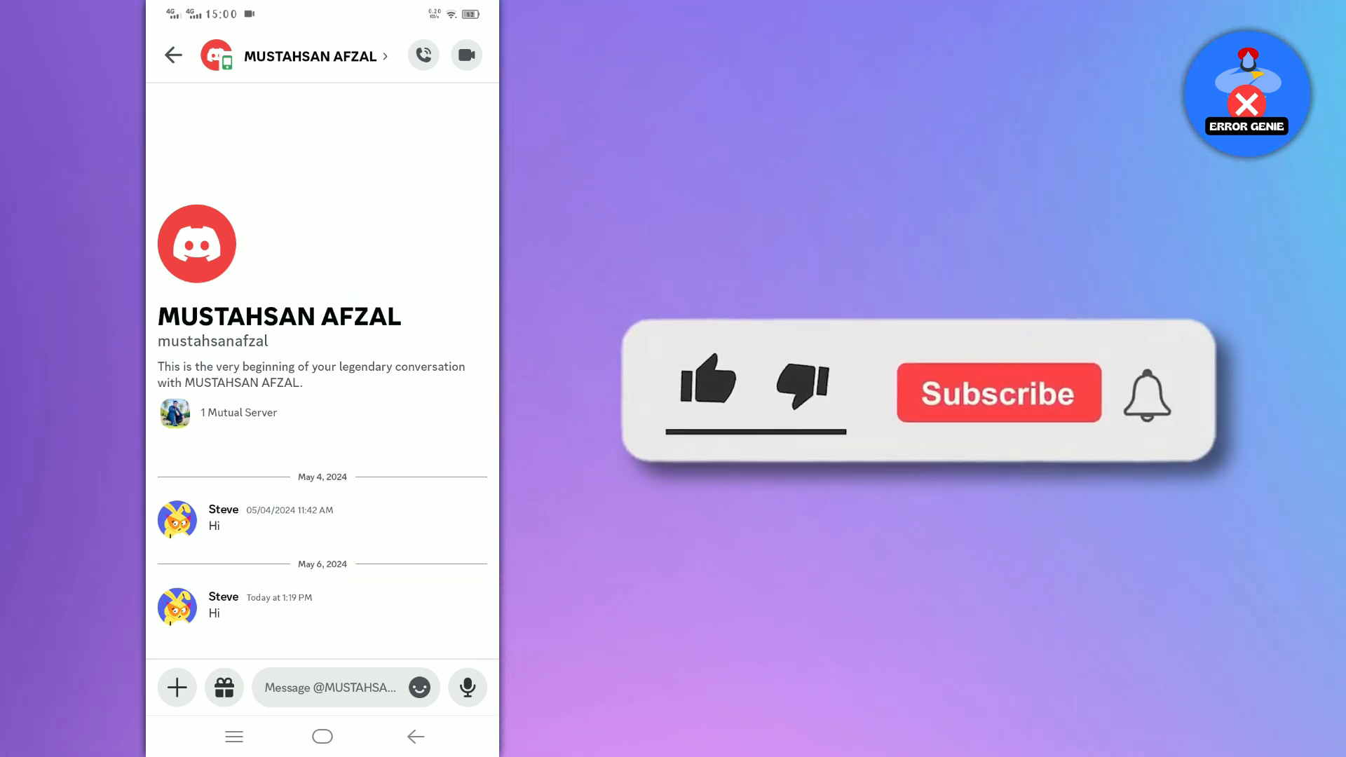
{"action": "left_click", "coordinate": [998, 392]}
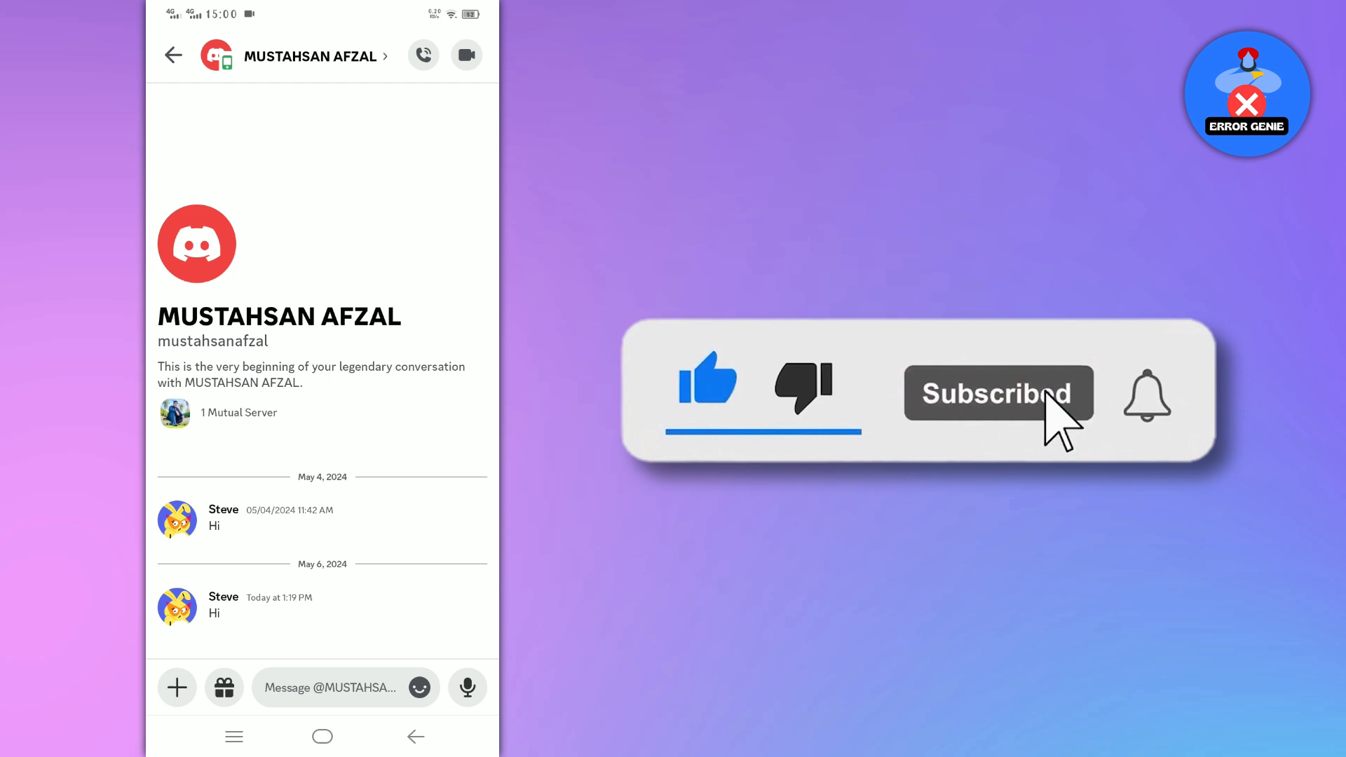